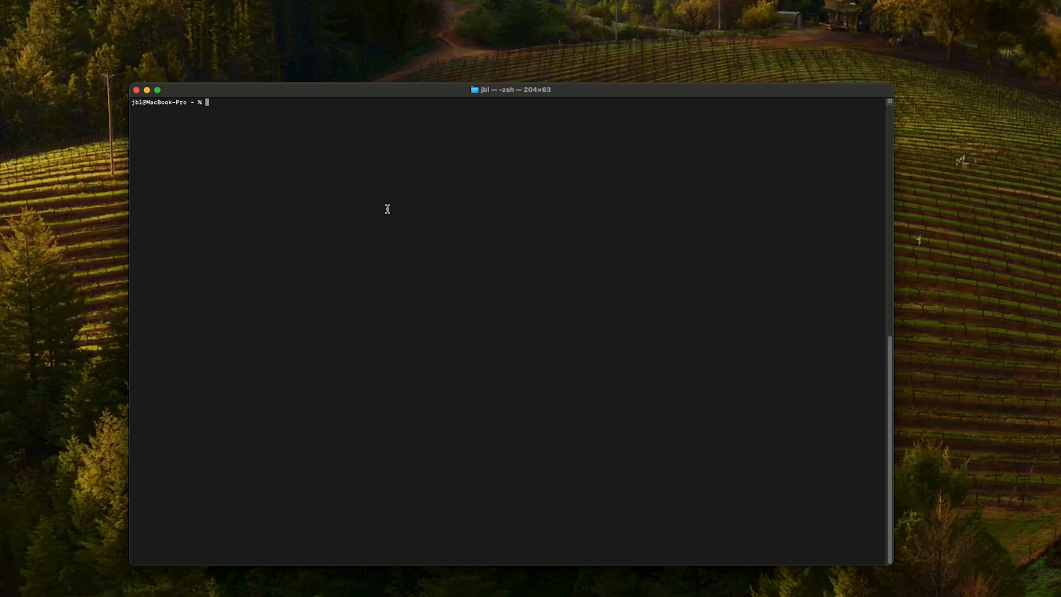
# List /dev serial devices, then start a screen session on /dev/cu.SLAB_USBtoUART at 115200.
pyautogui.write('ls -l /dev')
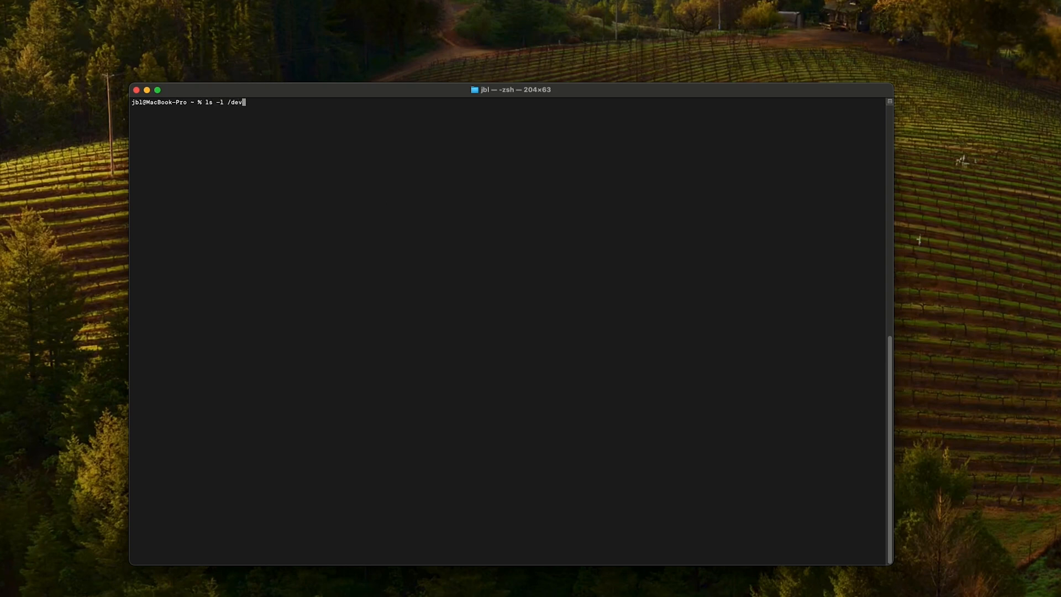
pyautogui.doubleClick(358, 124)
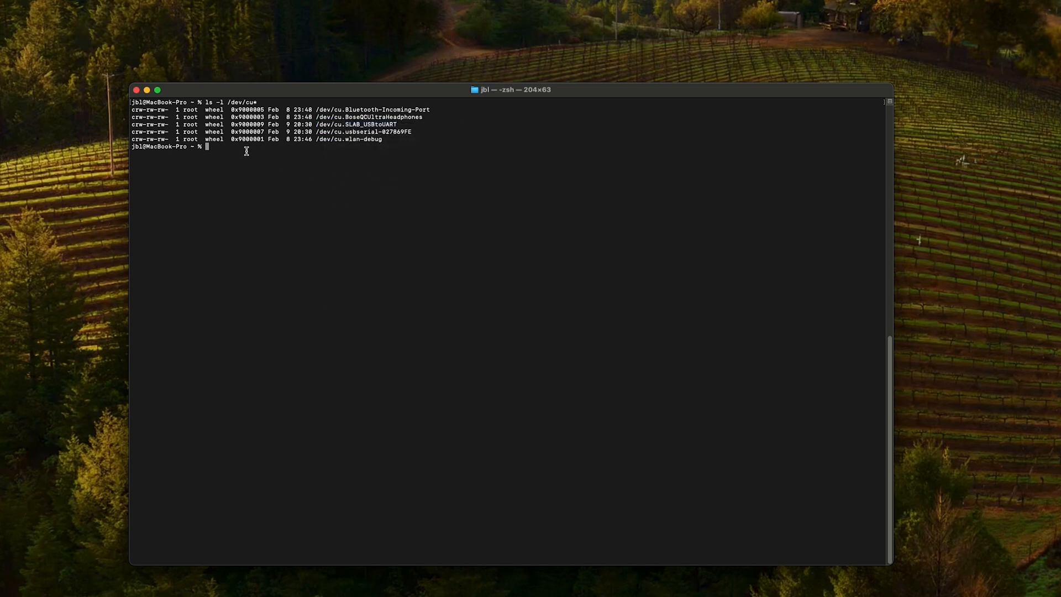
pyautogui.write('screen /dev/cu.SLAB_USBtoUART 11')
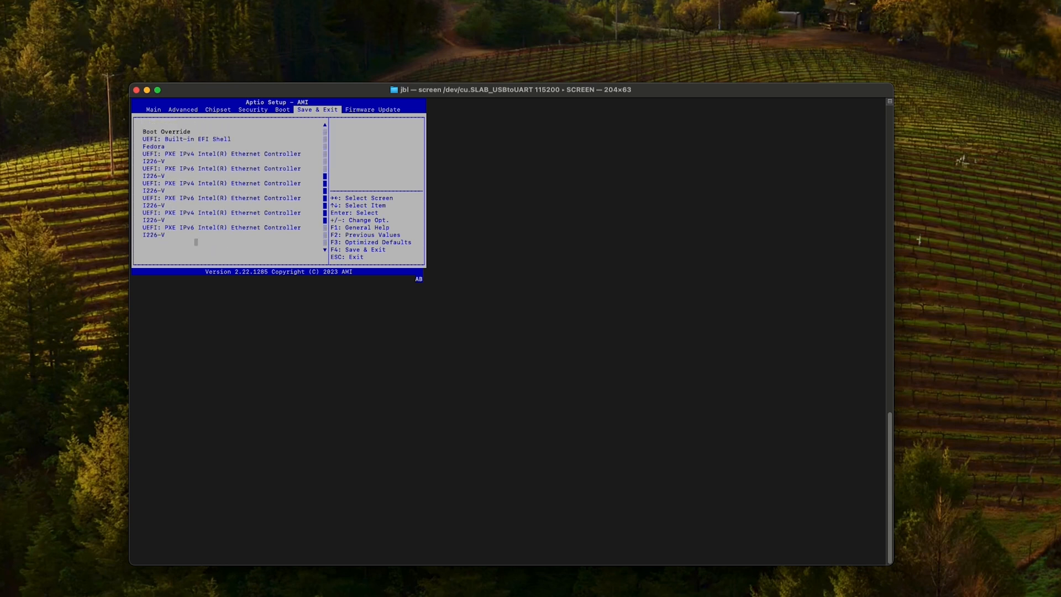
# Scroll through the BIOS Save & Exit Boot Override list in the serial console.
pyautogui.scroll(-3)
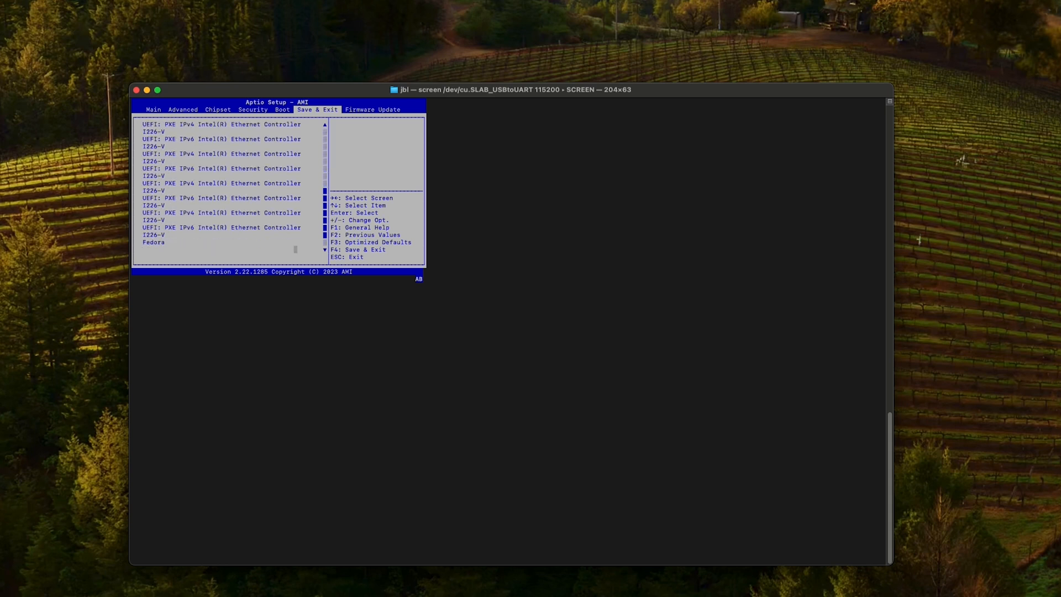
pyautogui.scroll(-3)
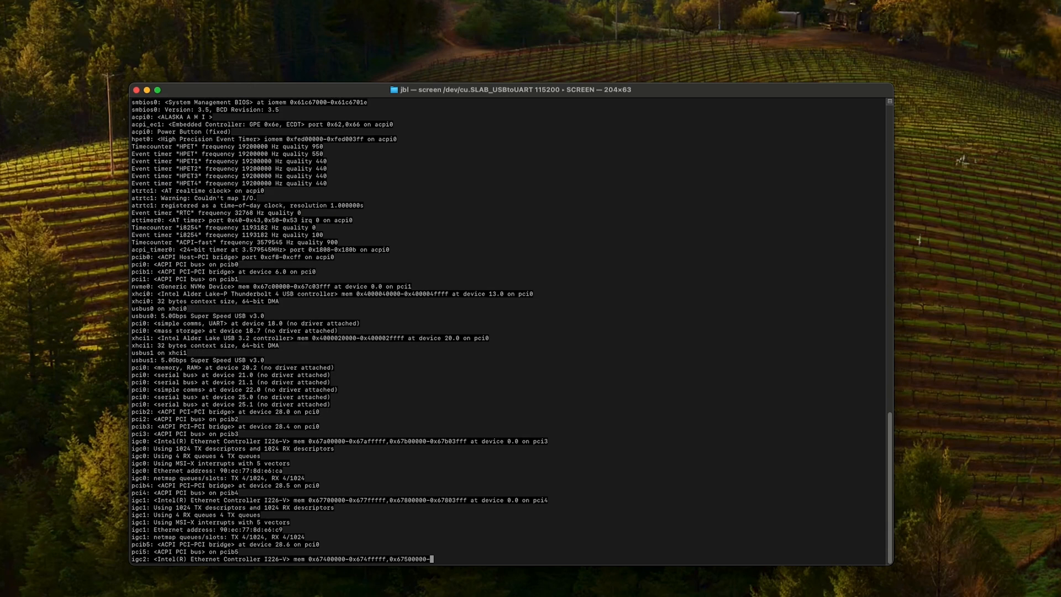
# Answer the pfSense console-type prompt with xterm after the installer boots.
pyautogui.scroll(-3)
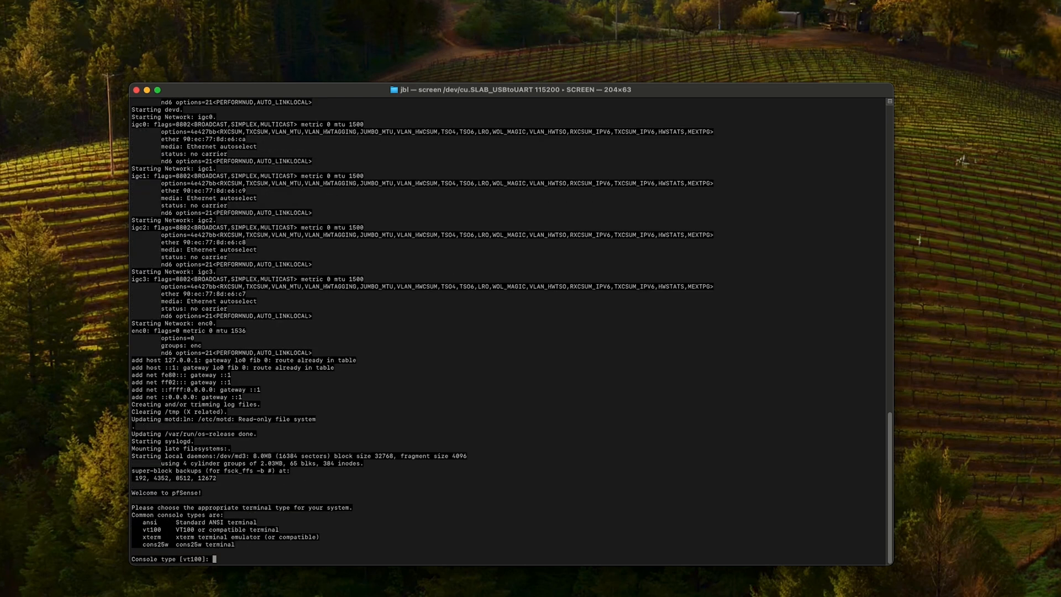
pyautogui.write('xte')
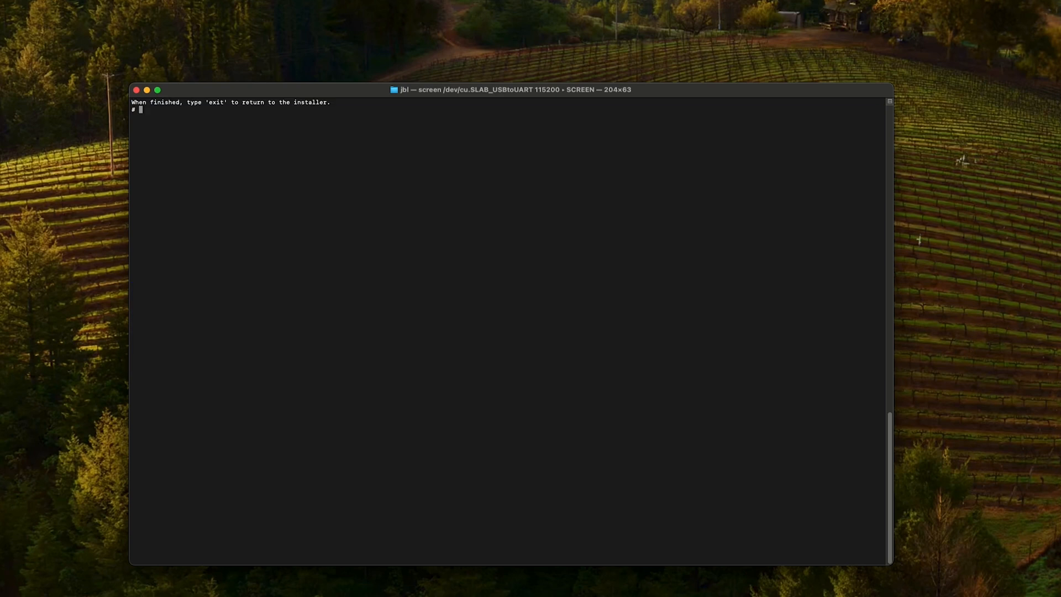
pyautogui.moveTo(182, 118)
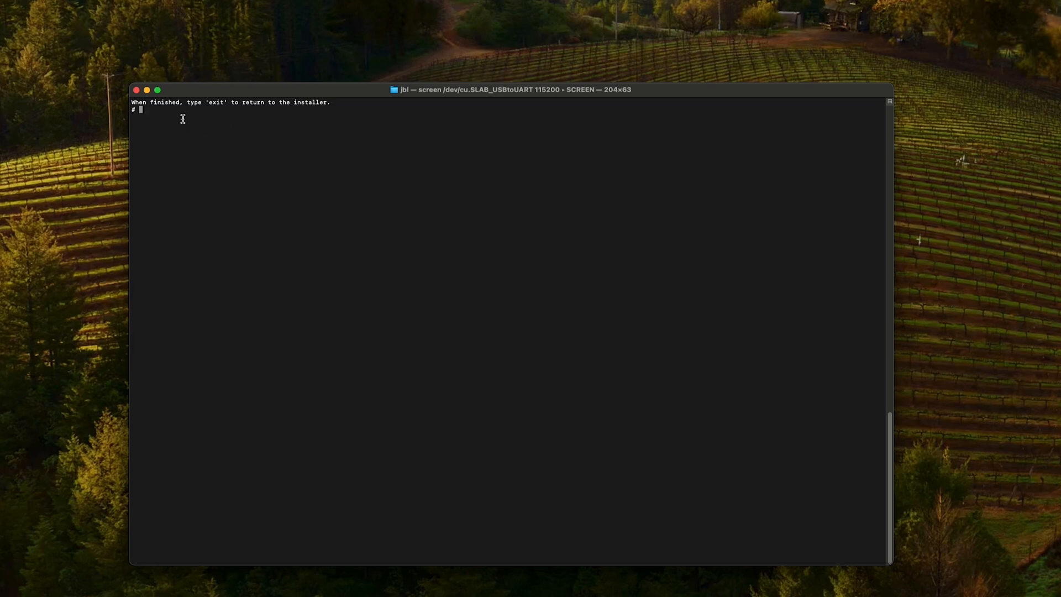
# Run geom -t and highlight the NVMe disk nda0 with its partitions in the disk tree.
pyautogui.write('geom -t')
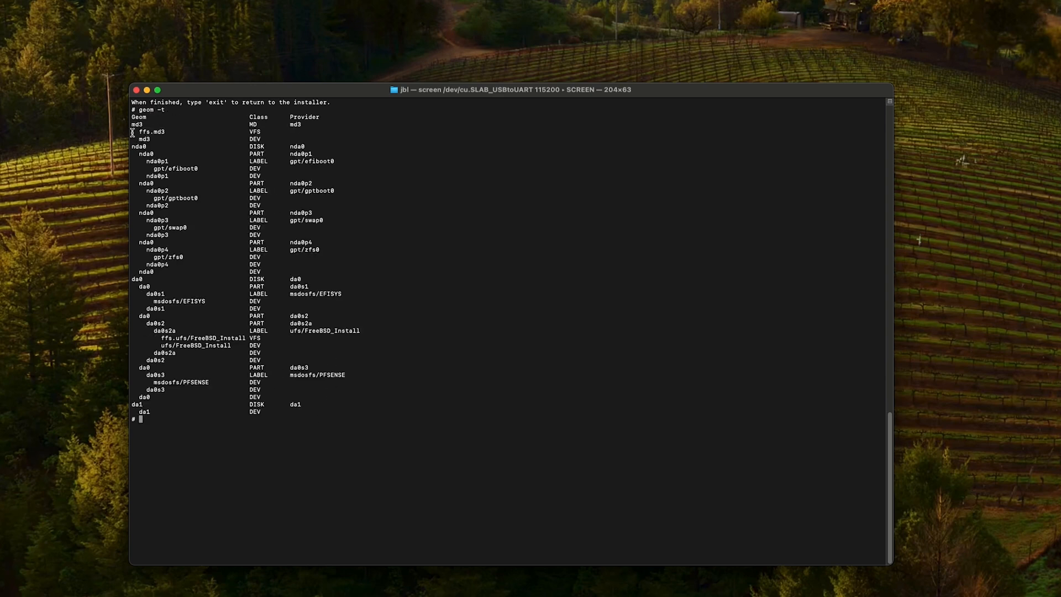
pyautogui.moveTo(135, 116); pyautogui.dragTo(342, 411)
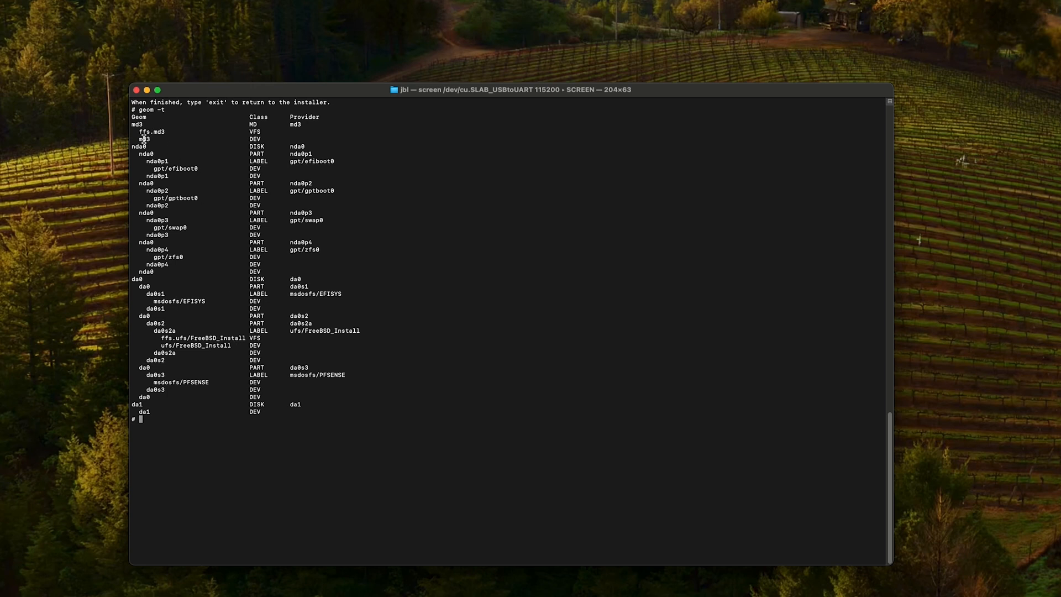
pyautogui.moveTo(142, 150); pyautogui.dragTo(330, 257)
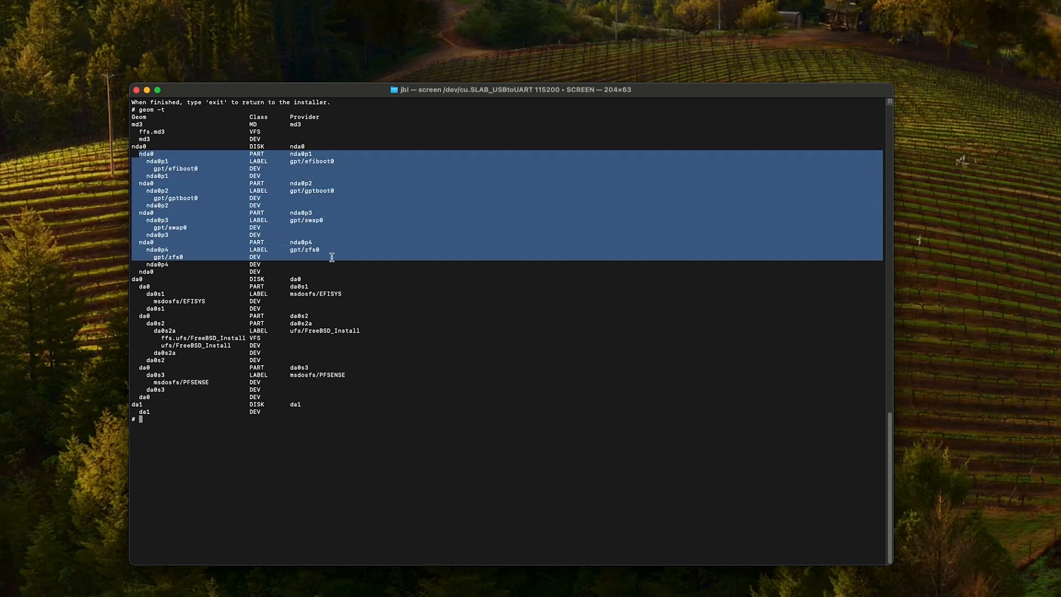
pyautogui.moveTo(147, 283)
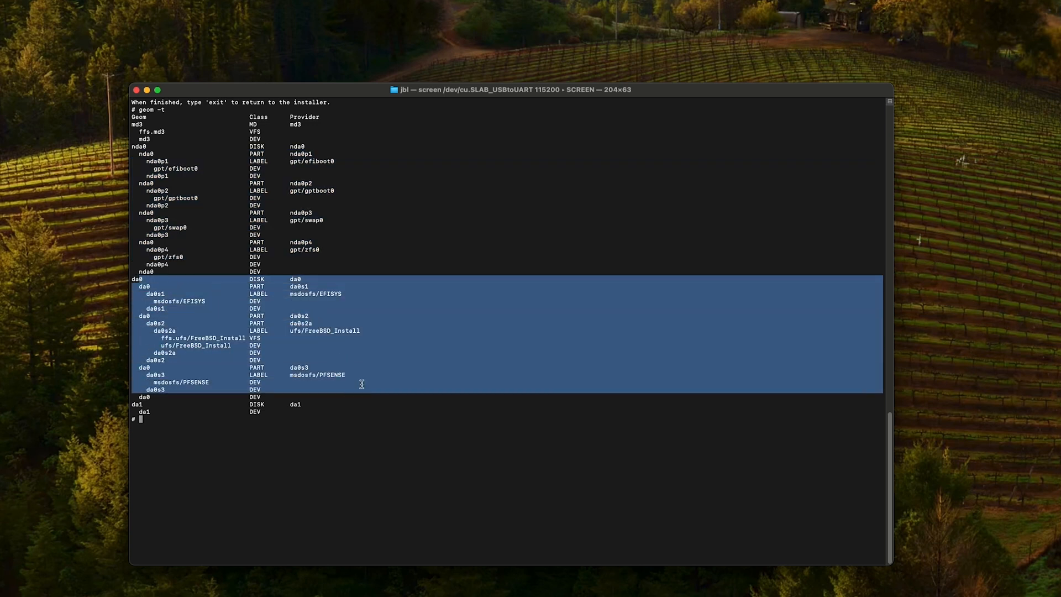
pyautogui.moveTo(167, 427)
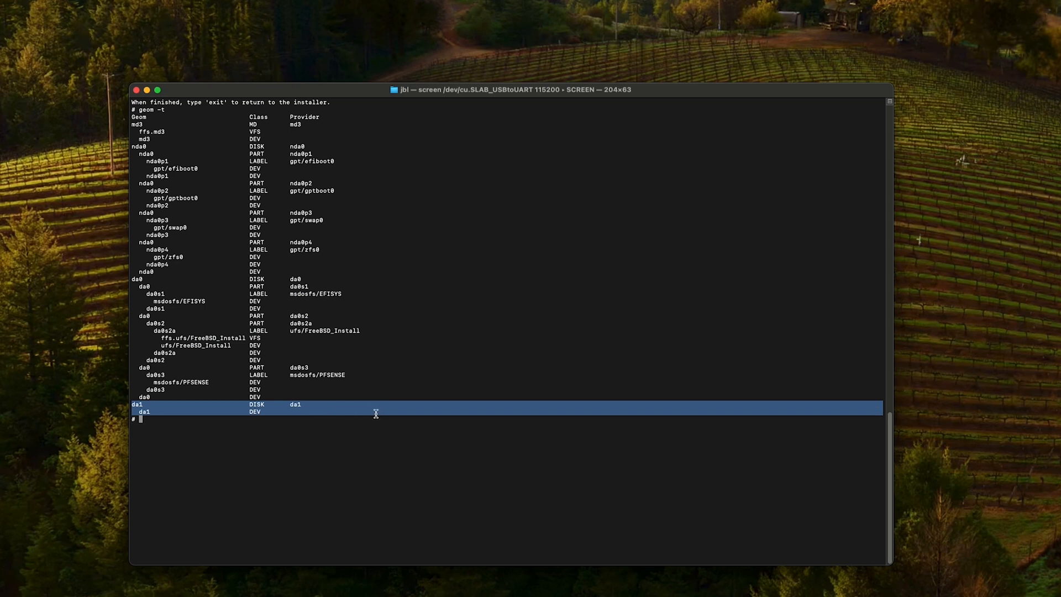
pyautogui.moveTo(176, 404)
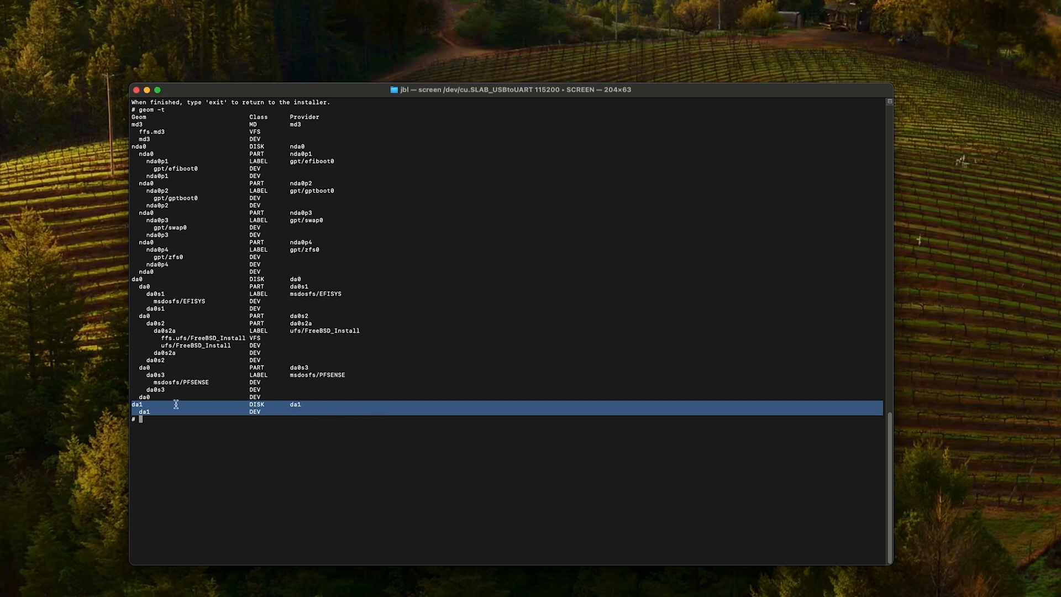
pyautogui.moveTo(233, 432)
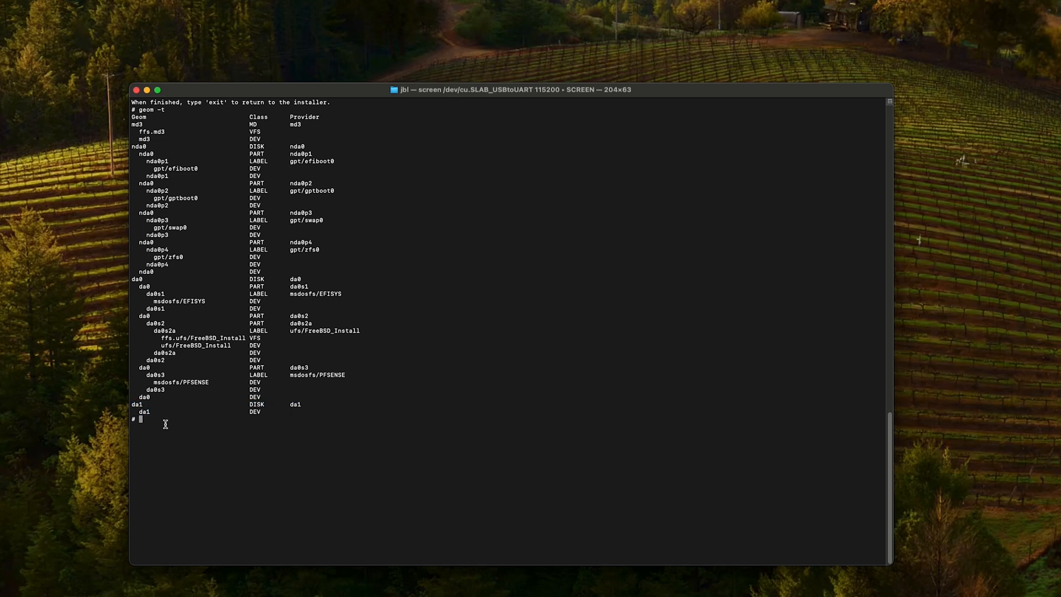
# Attempt zpool labelclear -f /dev/da1 and gpart destroy -F da1 on the USB disk.
pyautogui.write('zpool')
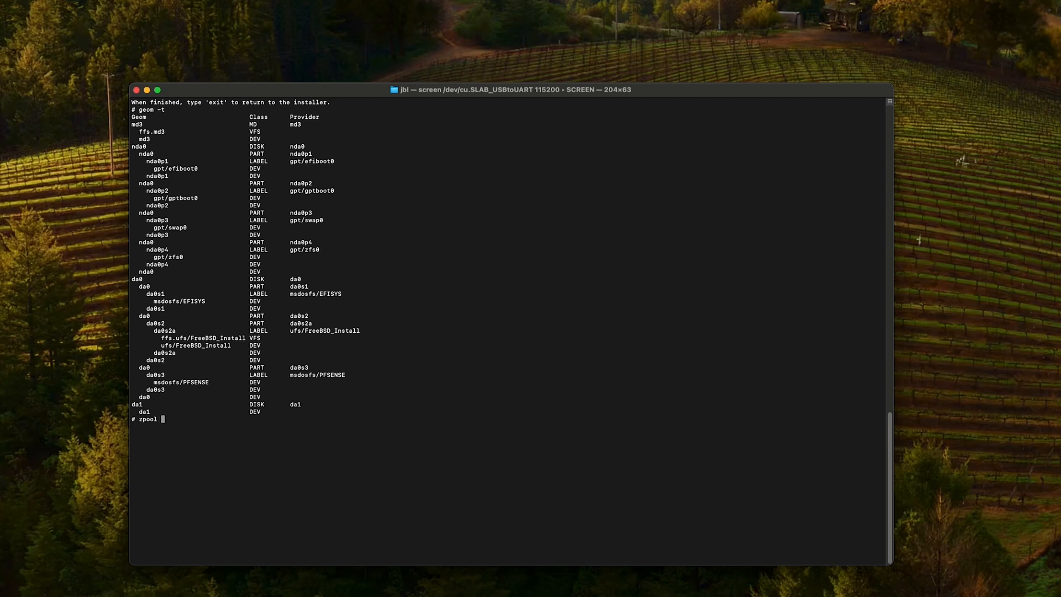
pyautogui.write('labelclear -f /dev/da1')
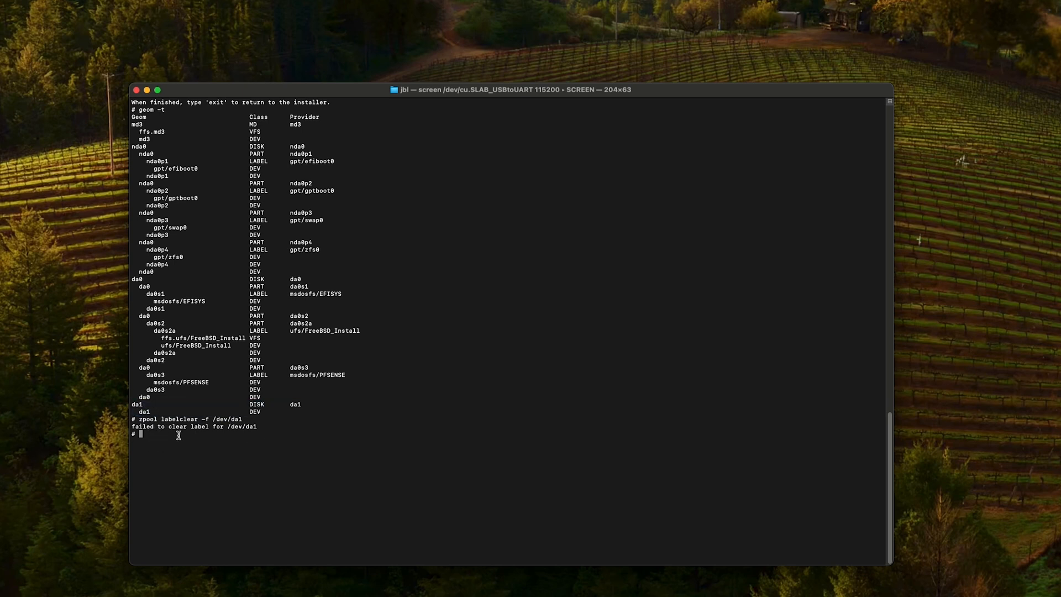
pyautogui.write('gpart destroy -F da1')
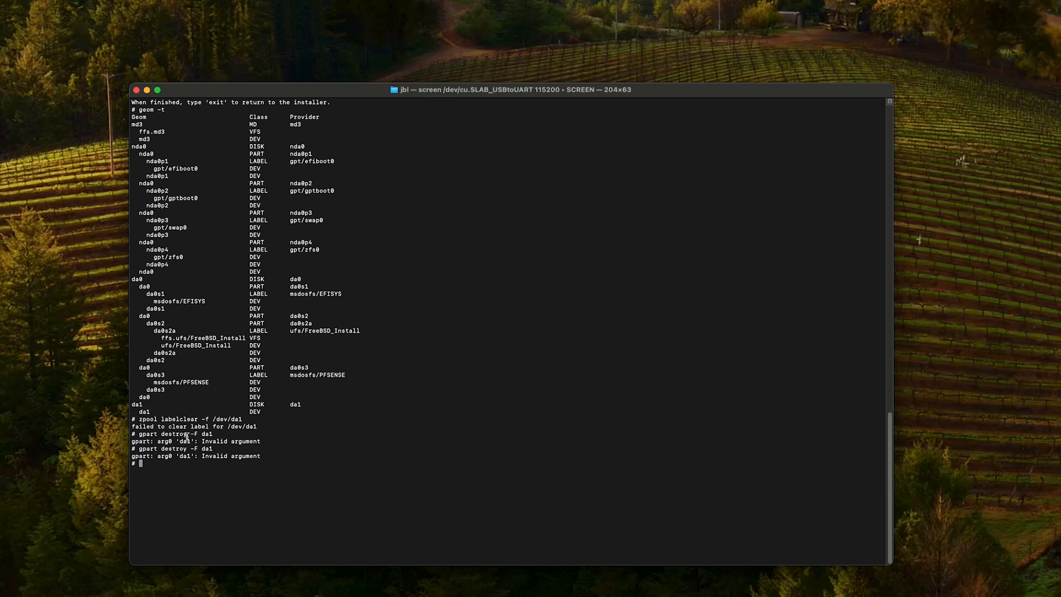
# Zero-fill da1 with dd if=/dev/zero of=/dev/da1 bs=1M status=progress.
pyautogui.rightClick(165, 463)
pyautogui.write('dd if=/dev/zero of=/dev/da1 bs=1')
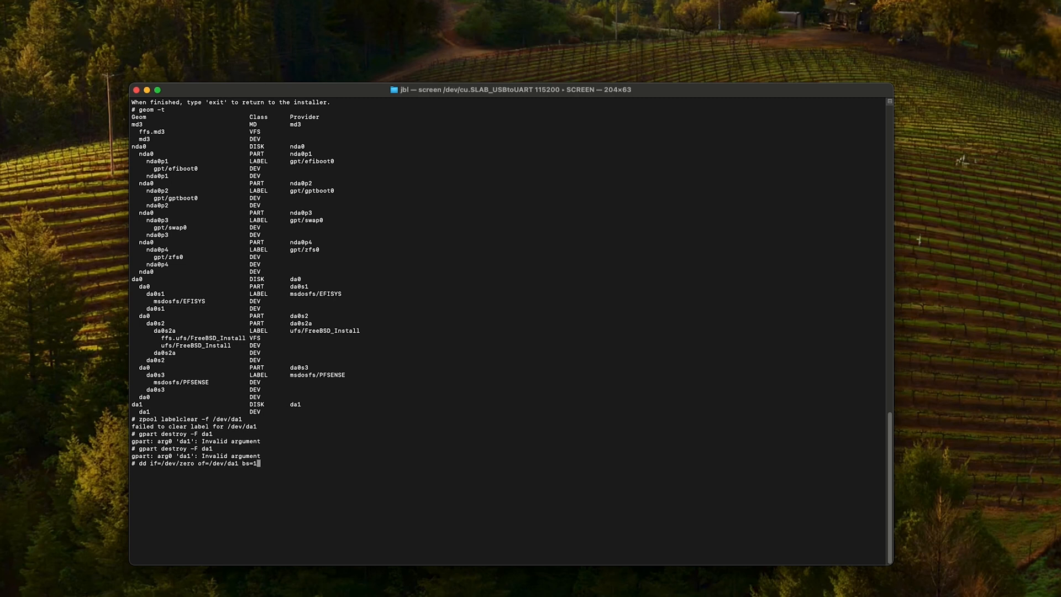
pyautogui.write('status=prog')
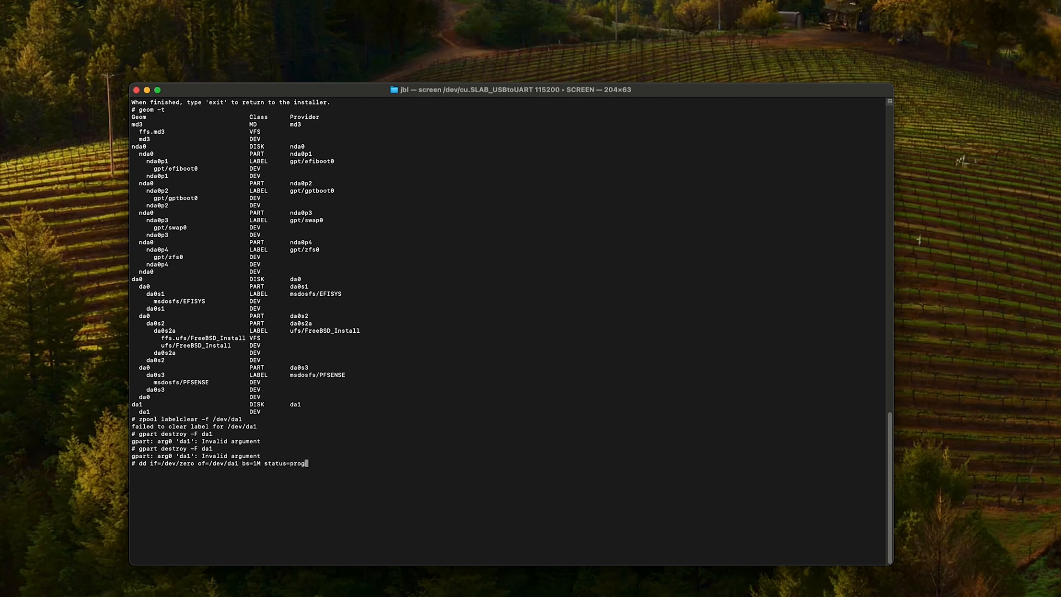
pyautogui.write('ress')
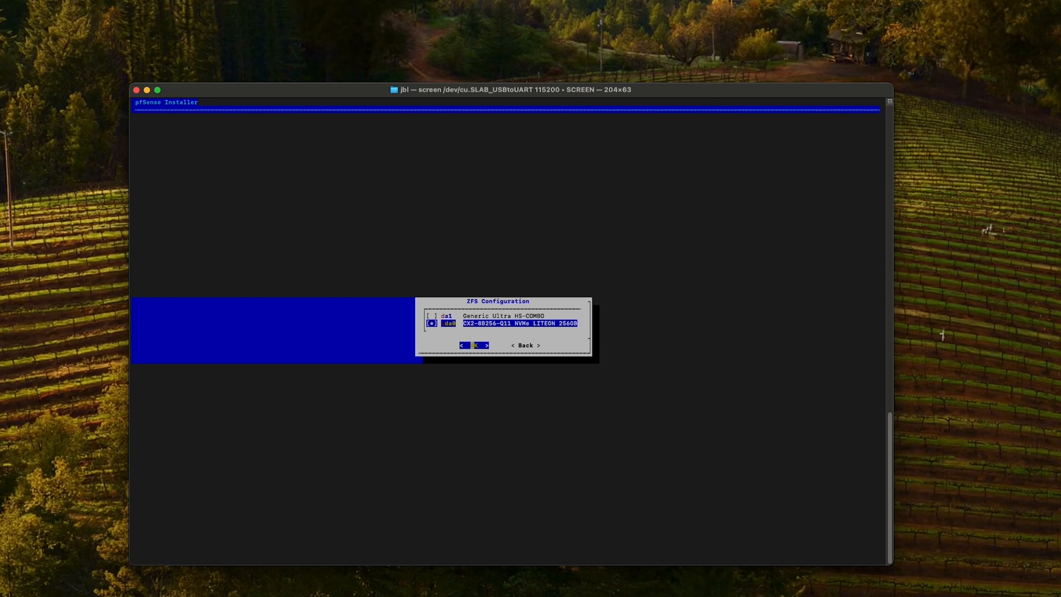
# Confirm nda0 as the ZFS install target and agree to replace the old pfSense EFI boot entries.
pyautogui.click(474, 344)
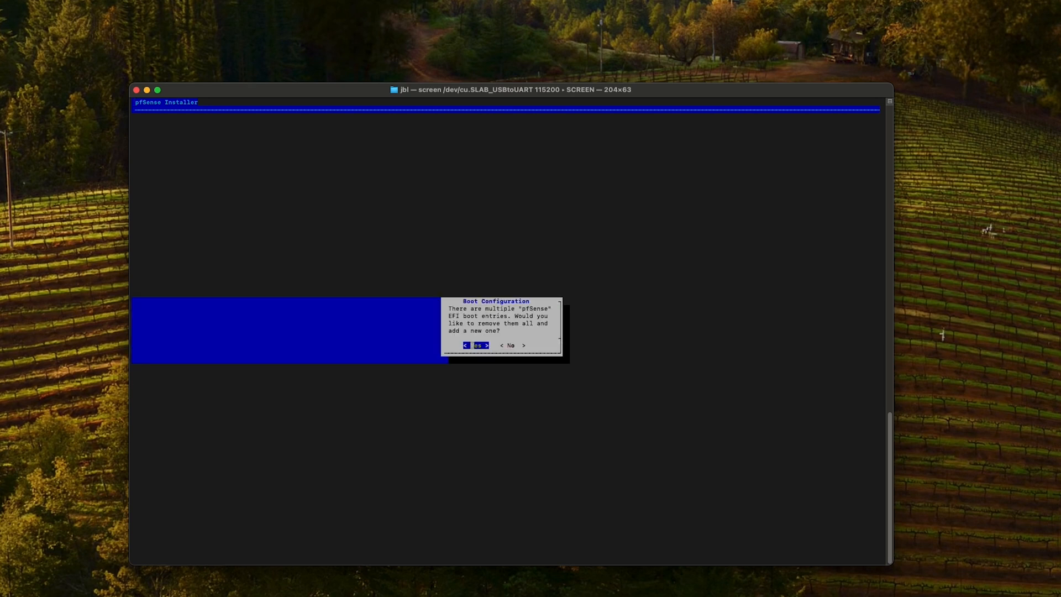
pyautogui.click(476, 345)
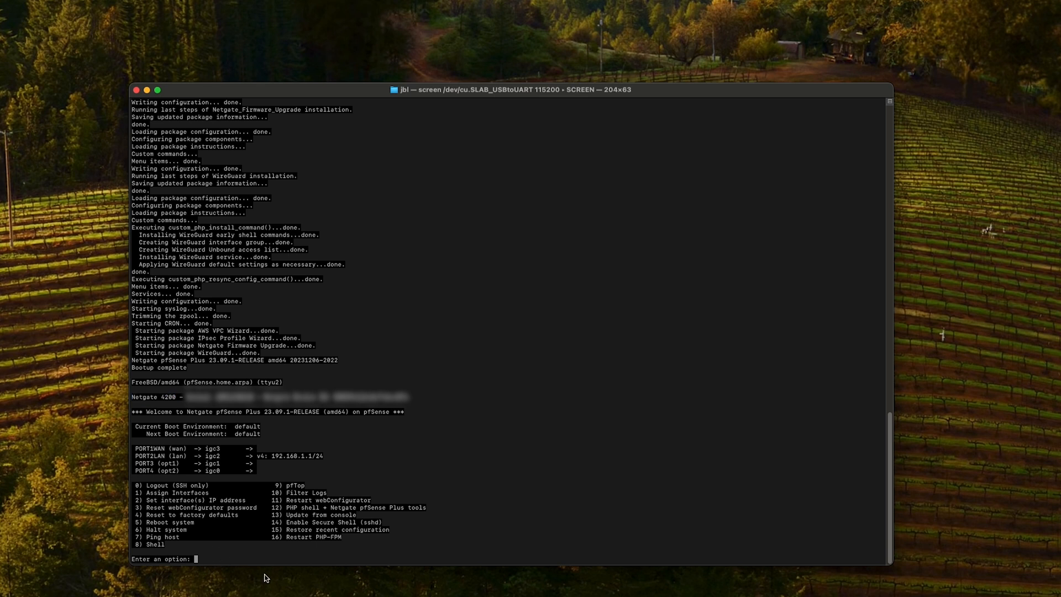
# Enter option 8 at the pfSense console menu to reach the root shell.
pyautogui.write('8')
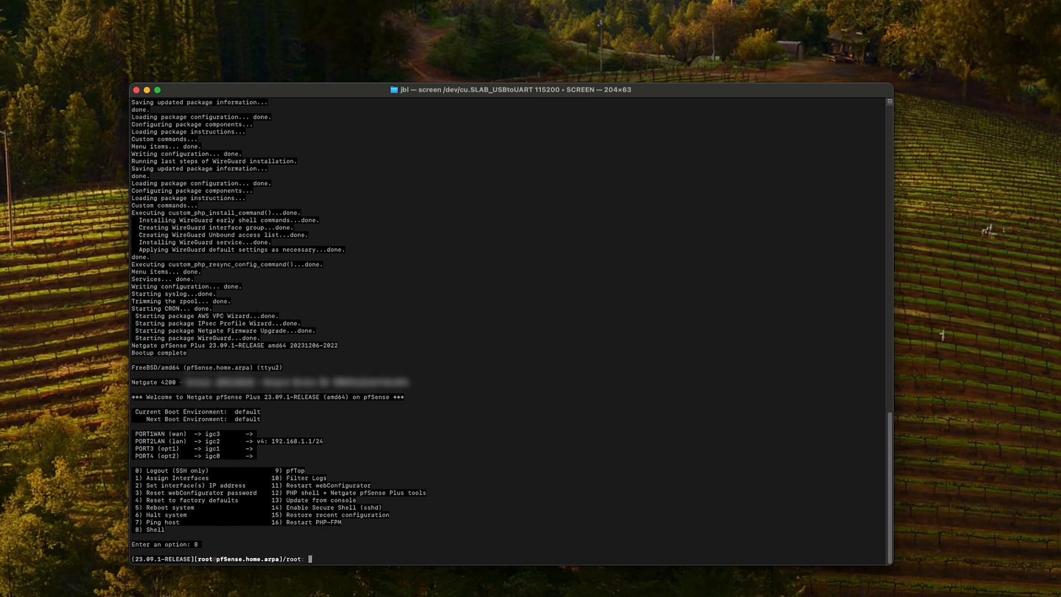
pyautogui.write('d')
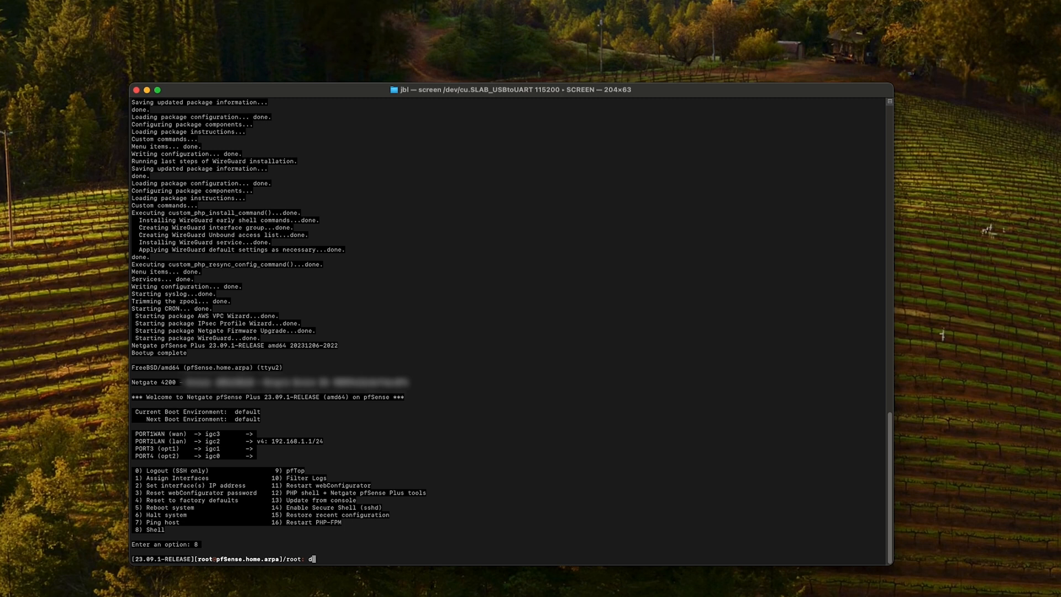